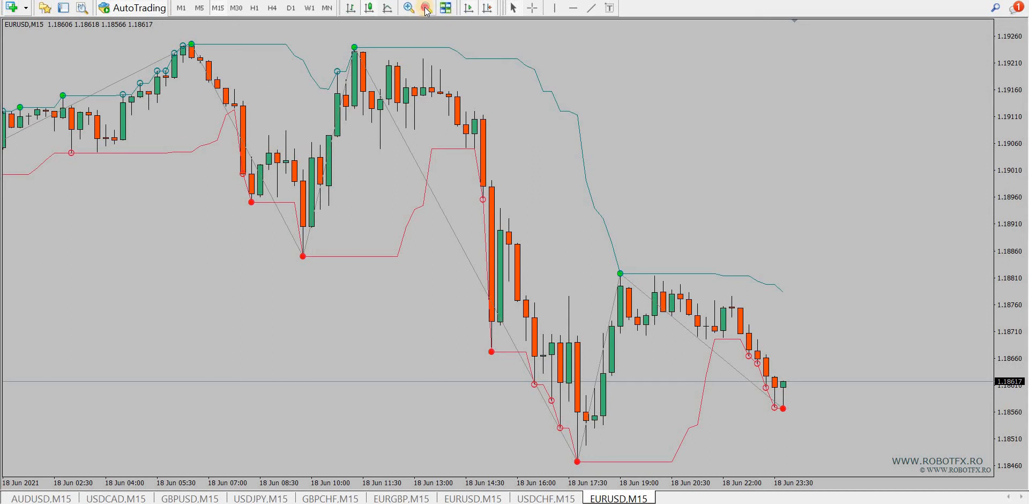
Zoom the EURUSD M15 chart out for more history, then back in on recent candles
left_click(425, 8)
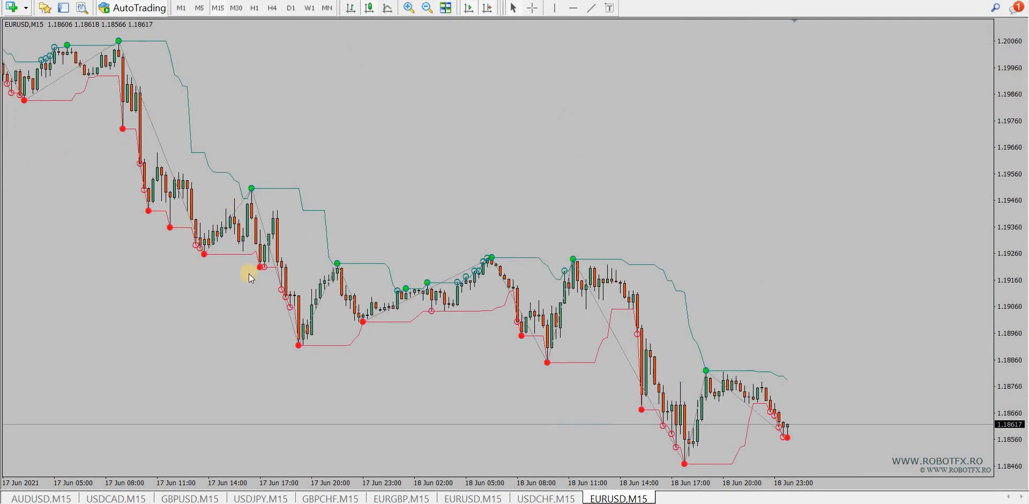
mouse_move(325, 344)
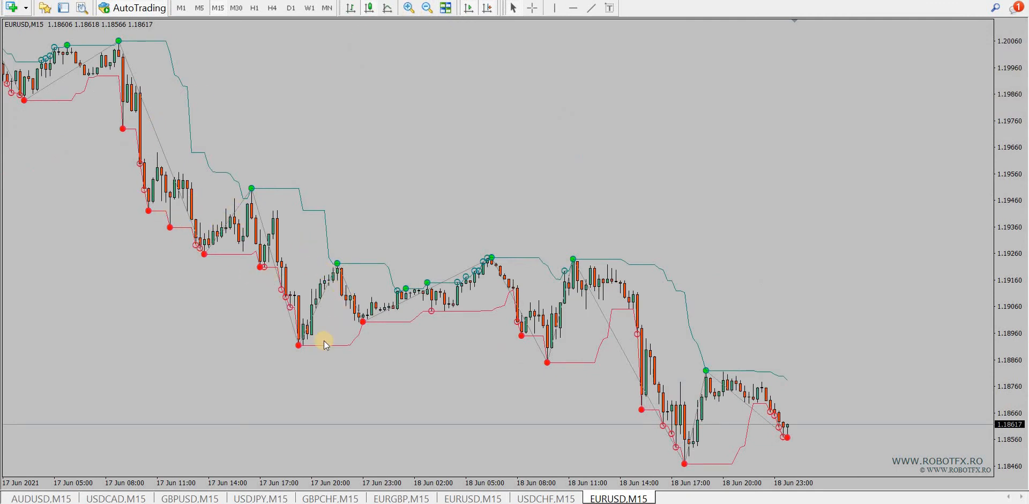
mouse_move(518, 294)
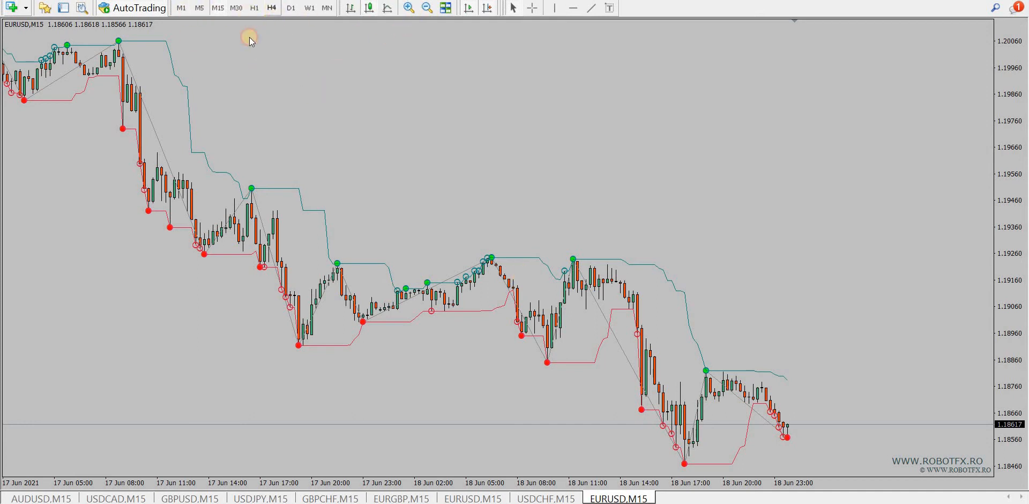
left_click(219, 7)
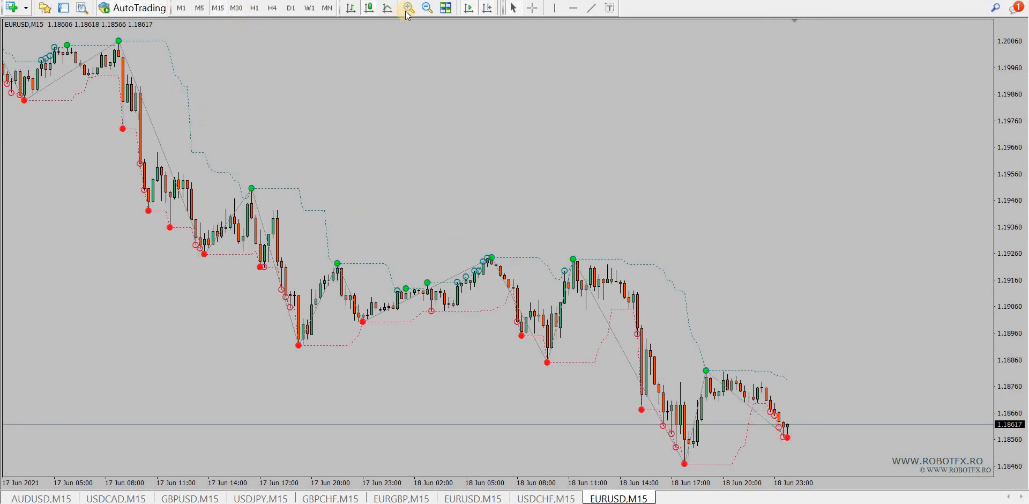
left_click(406, 8)
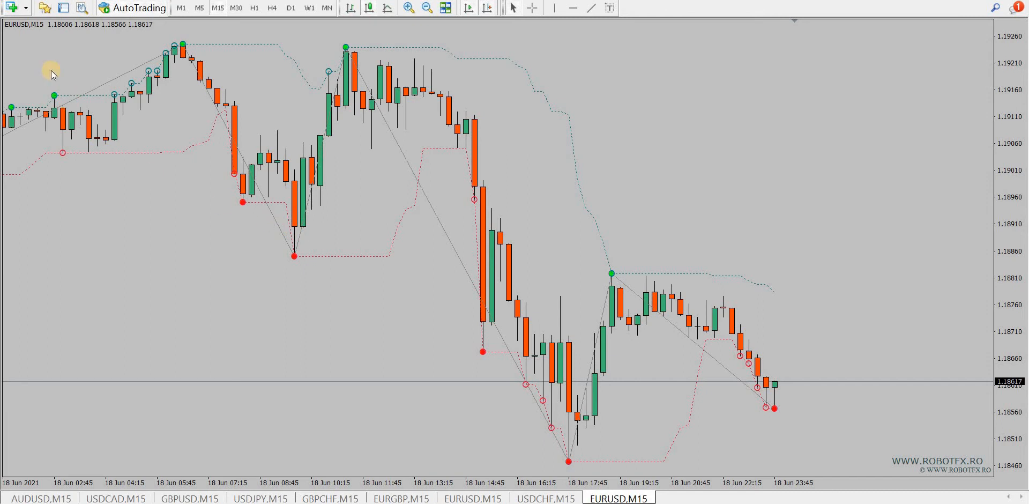
mouse_move(186, 47)
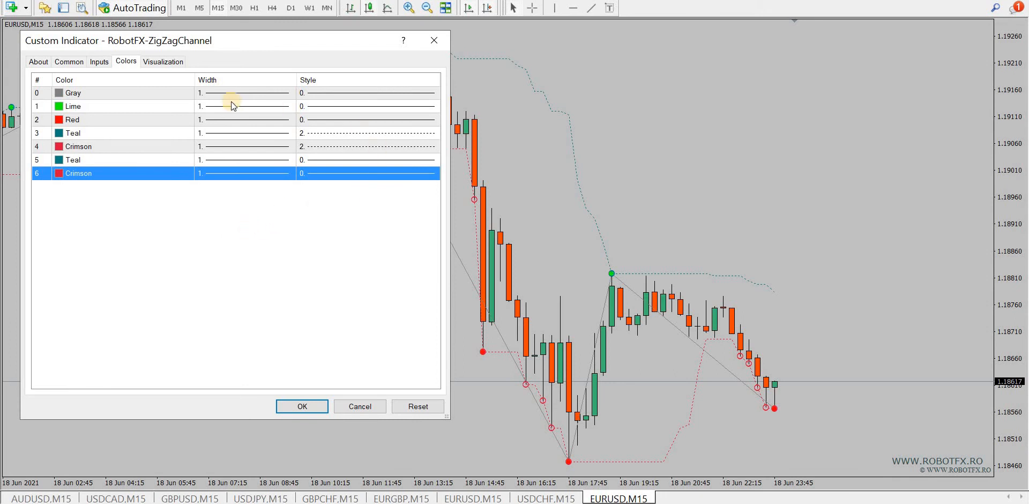
Bring up the RobotFX-ZigZagChannel indicator's properties on the Inputs tab
left_click(78, 119)
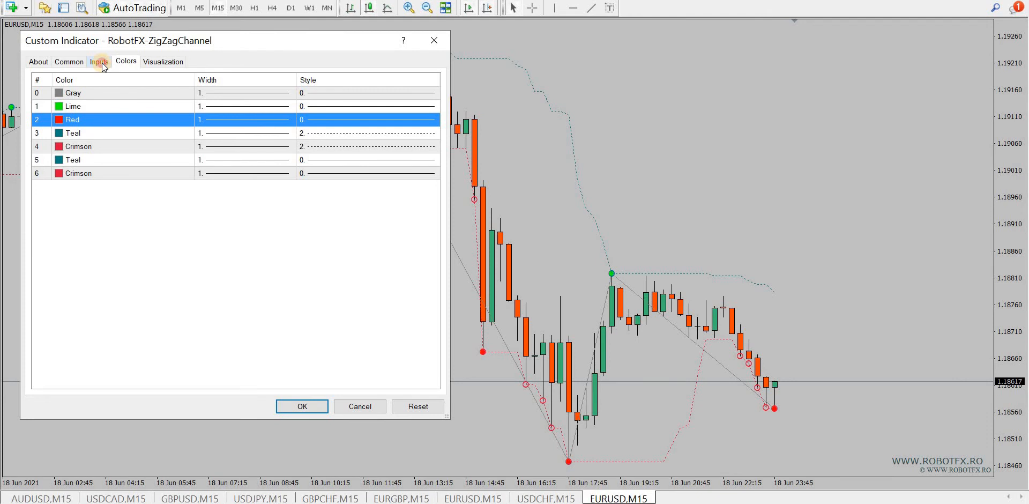
left_click(98, 61)
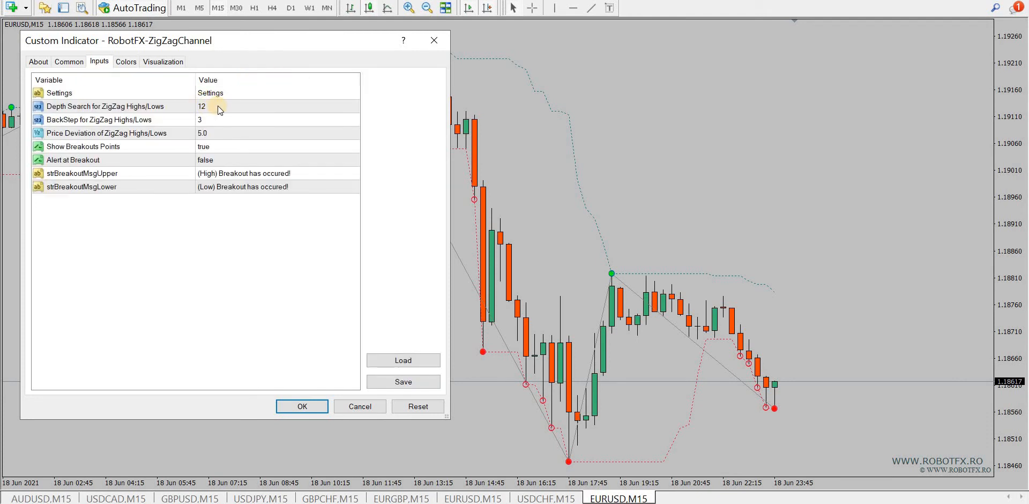
Review BackStep and Price Deviation, then set Show Breakouts Points to false
left_click(99, 119)
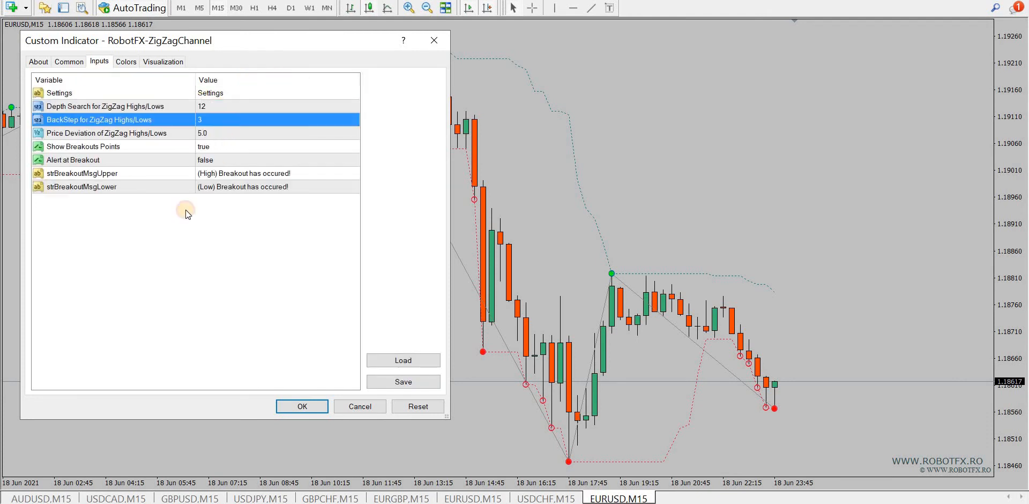
left_click(107, 133)
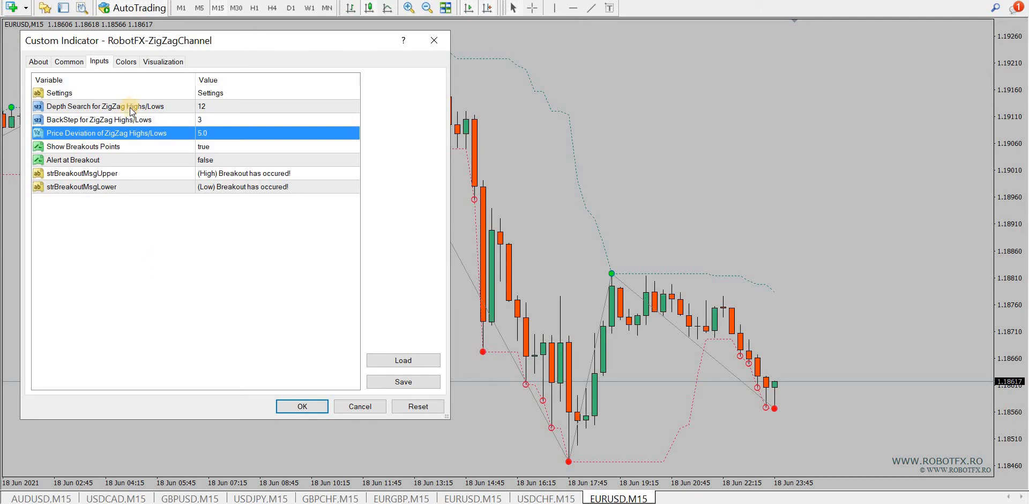
mouse_move(75, 122)
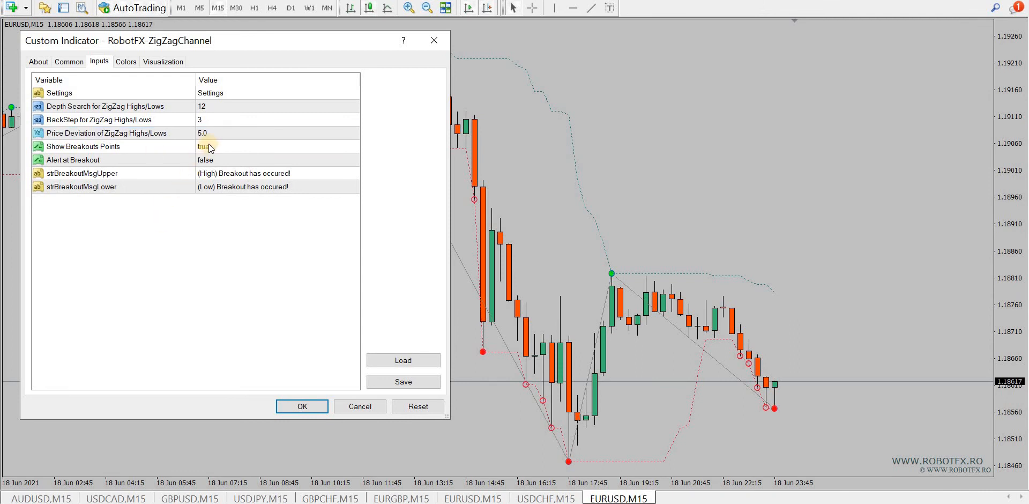
left_click(276, 145)
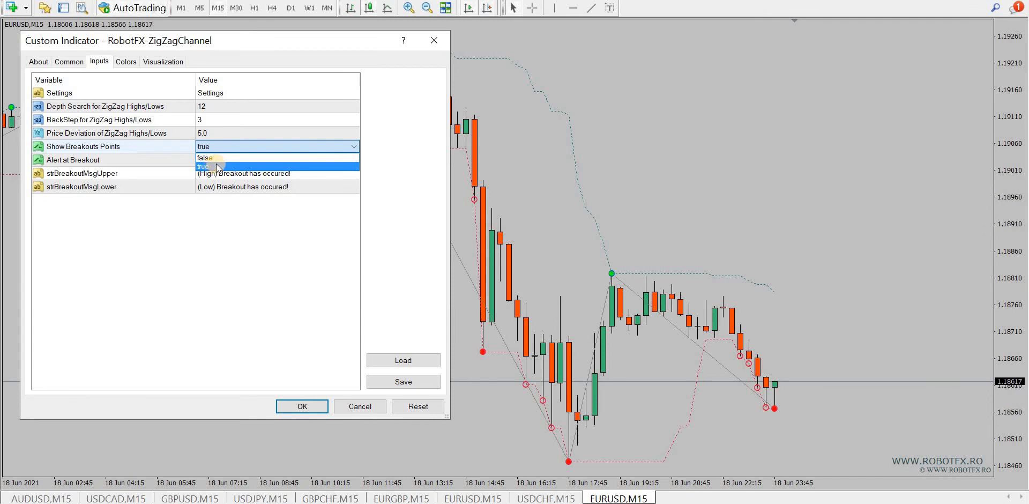
left_click(203, 156)
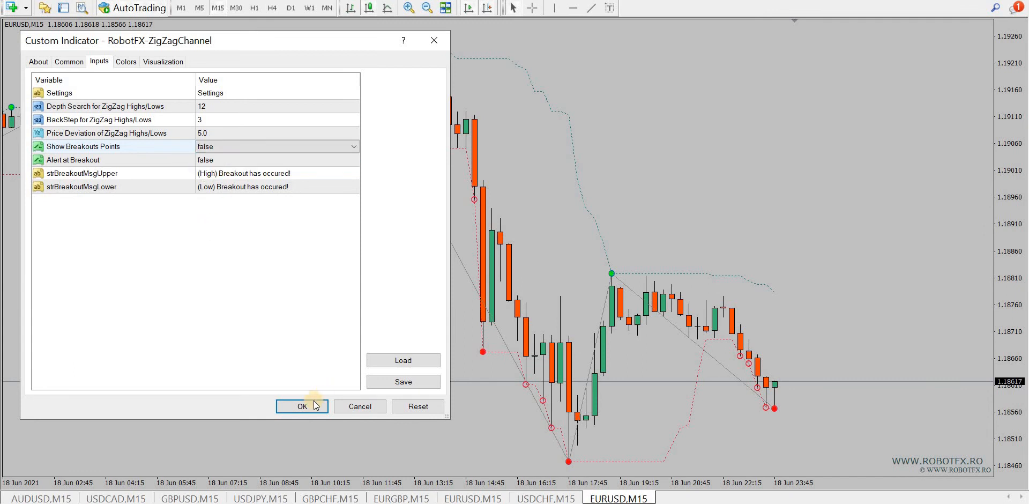
Apply the settings so breakout circles disappear from the chart
left_click(301, 407)
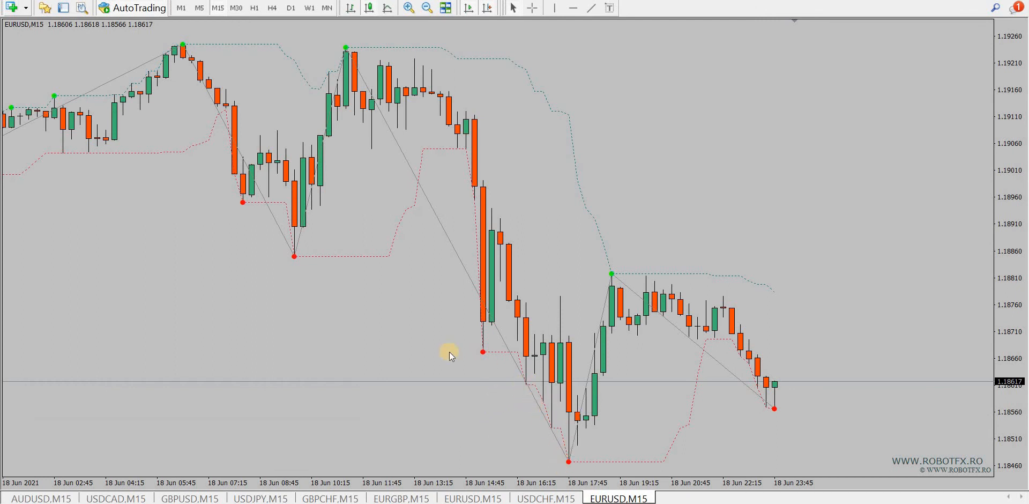
mouse_move(485, 358)
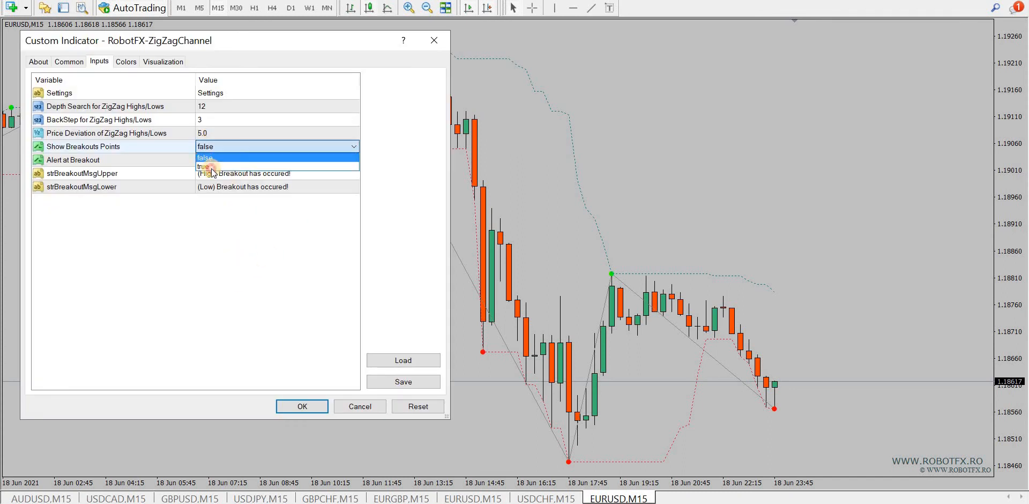
Set Show Breakouts Points and Alert at Breakout to true, apply, and dismiss the low-breakout alert
left_click(206, 166)
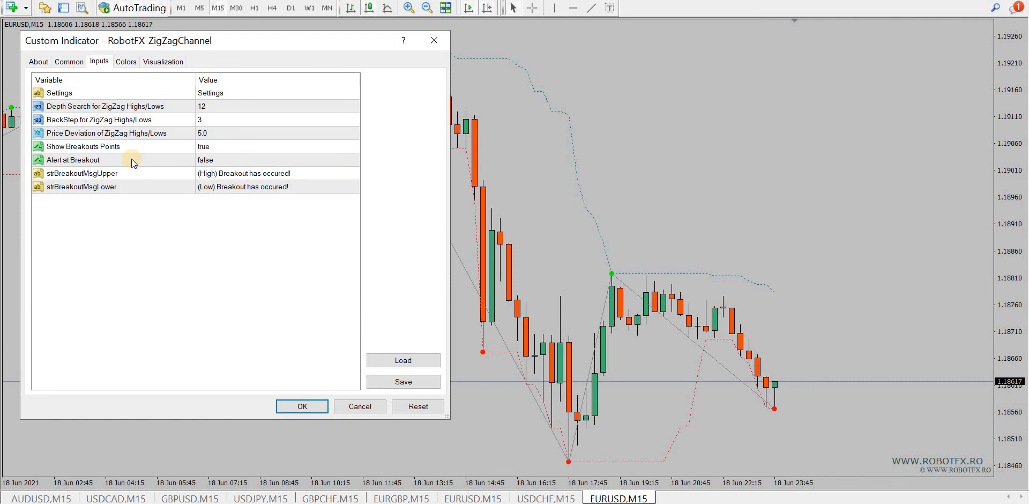
mouse_move(113, 165)
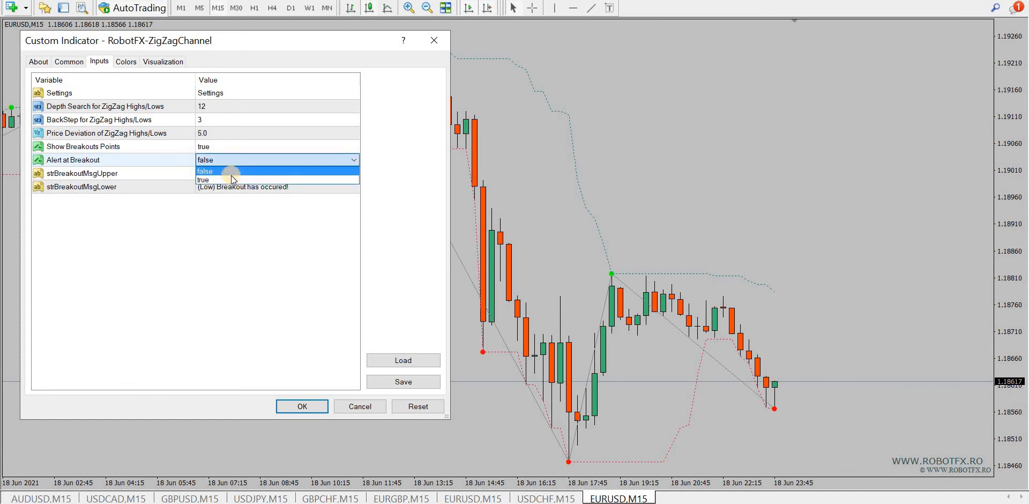
left_click(204, 180)
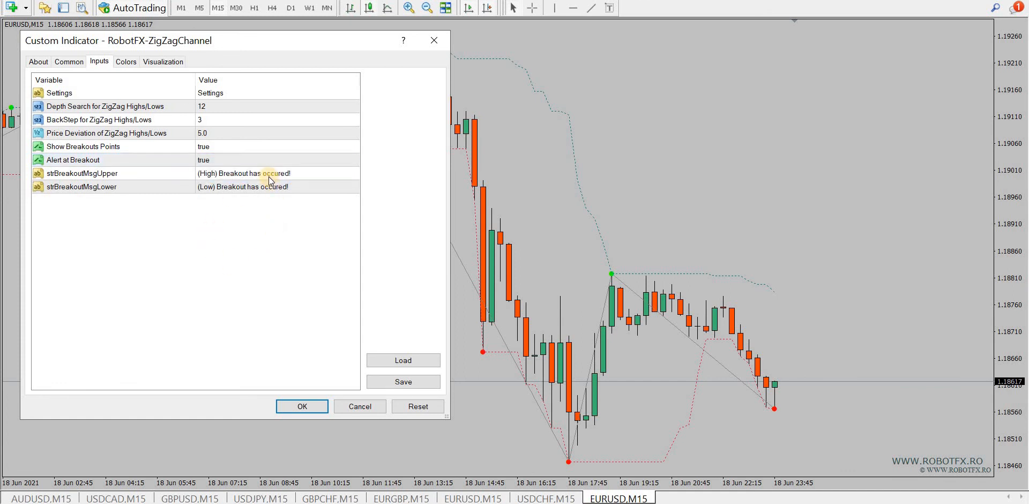
left_click(276, 187)
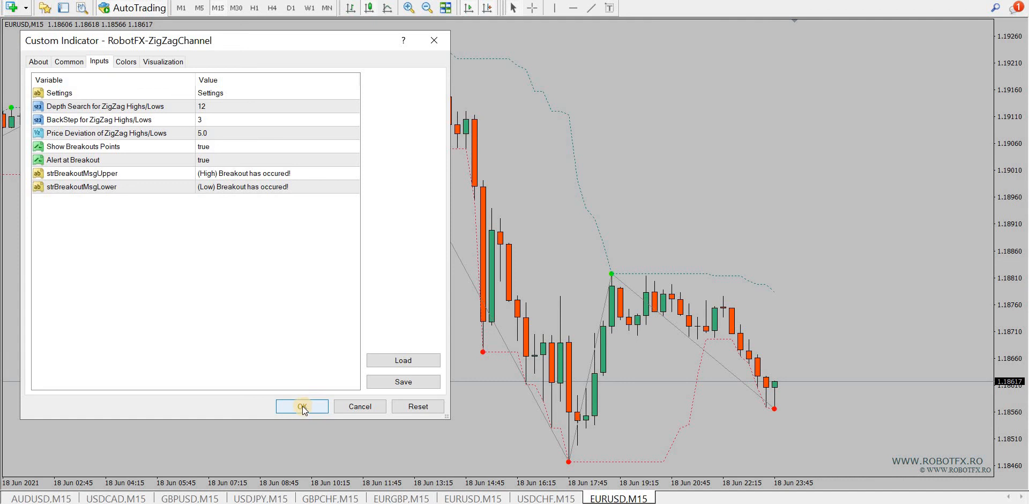
left_click(302, 406)
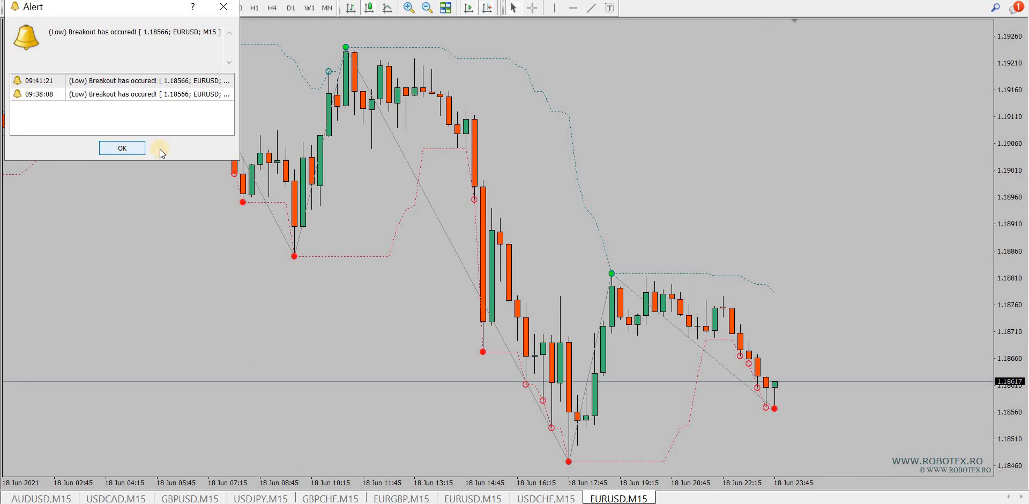
left_click(121, 148)
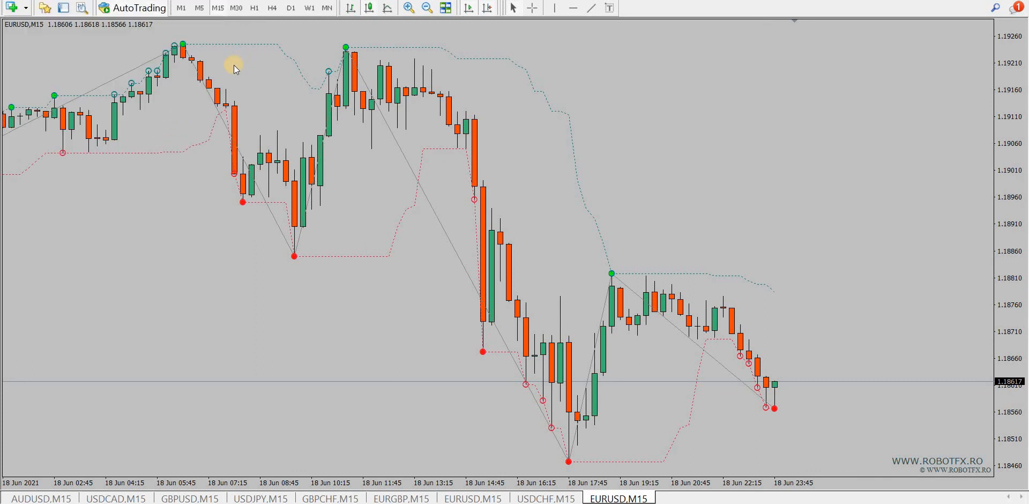